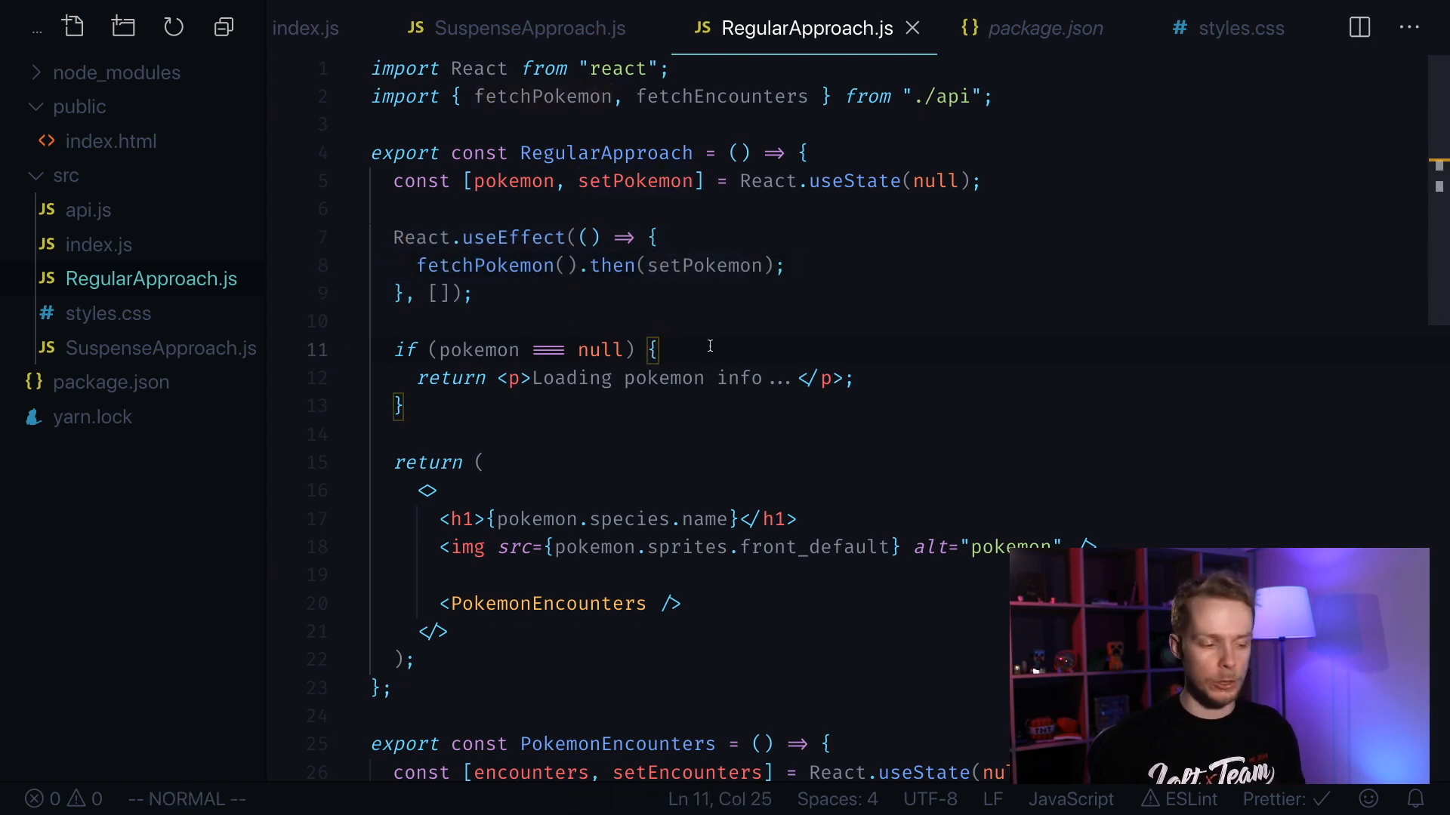
Step: In SuspenseApproach.js, highlight PokemonEncounters and the pokemonResource name inside PokemonDetails
key("V")
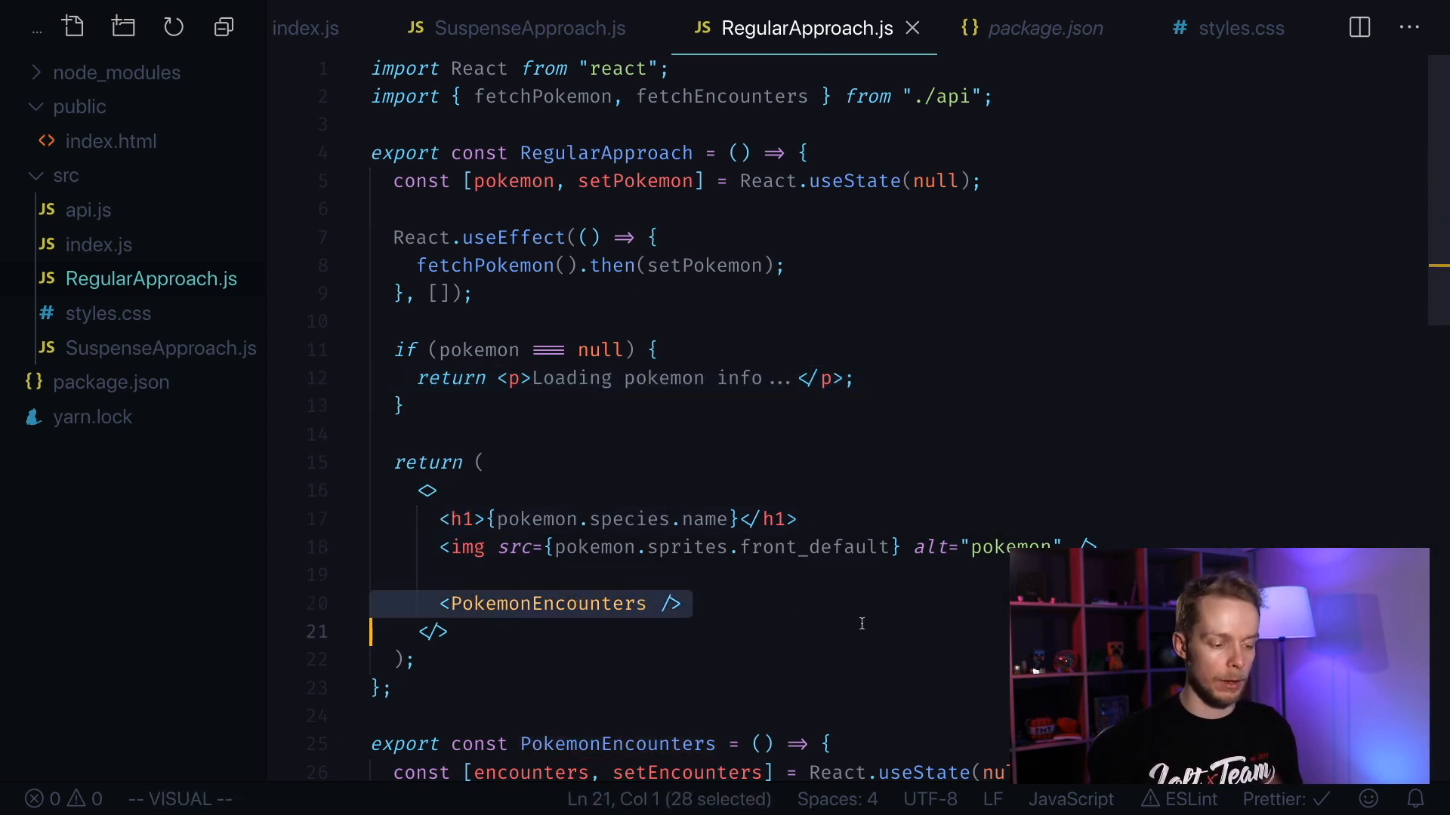
double_click(542, 604)
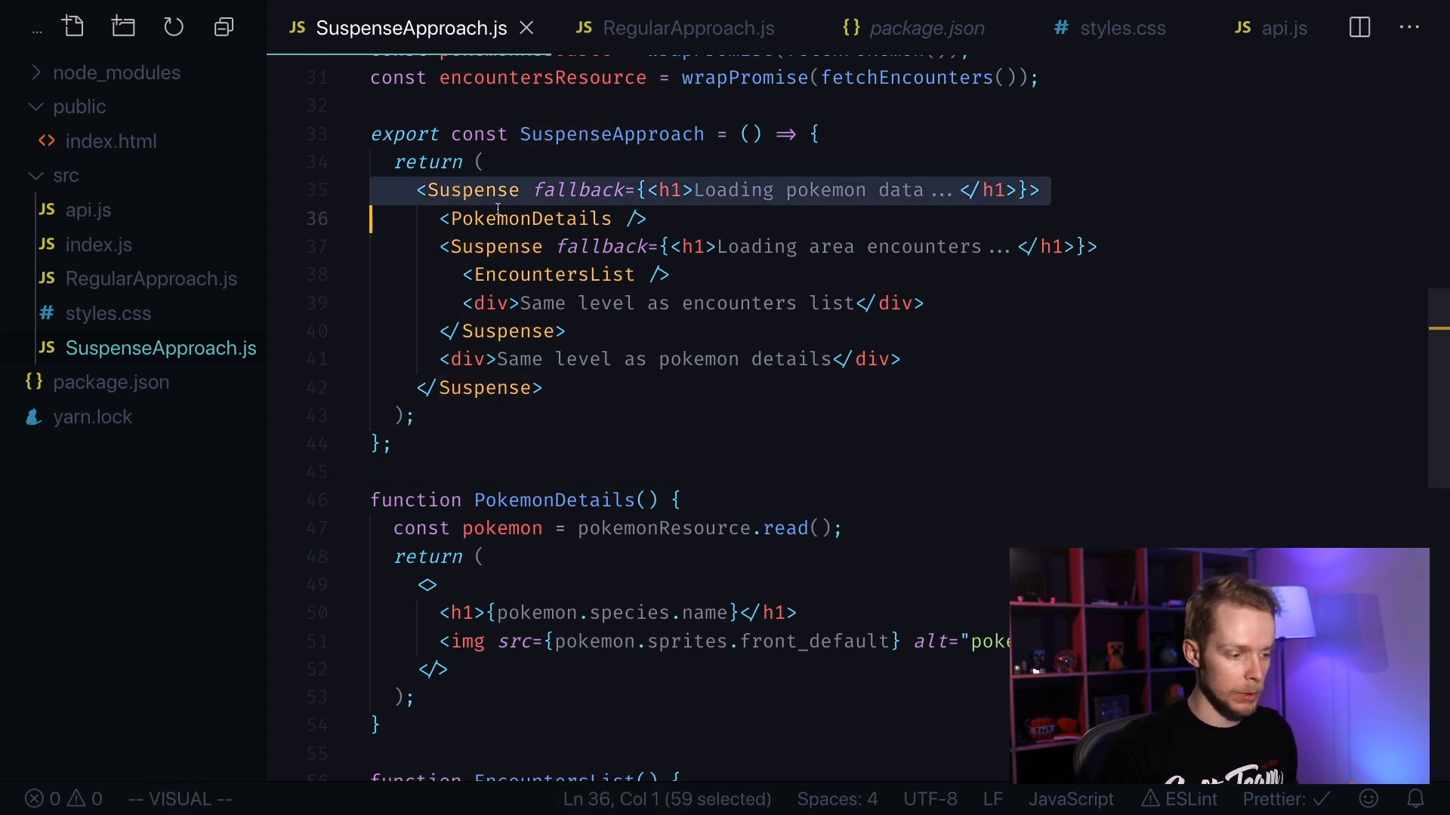
double_click(527, 218)
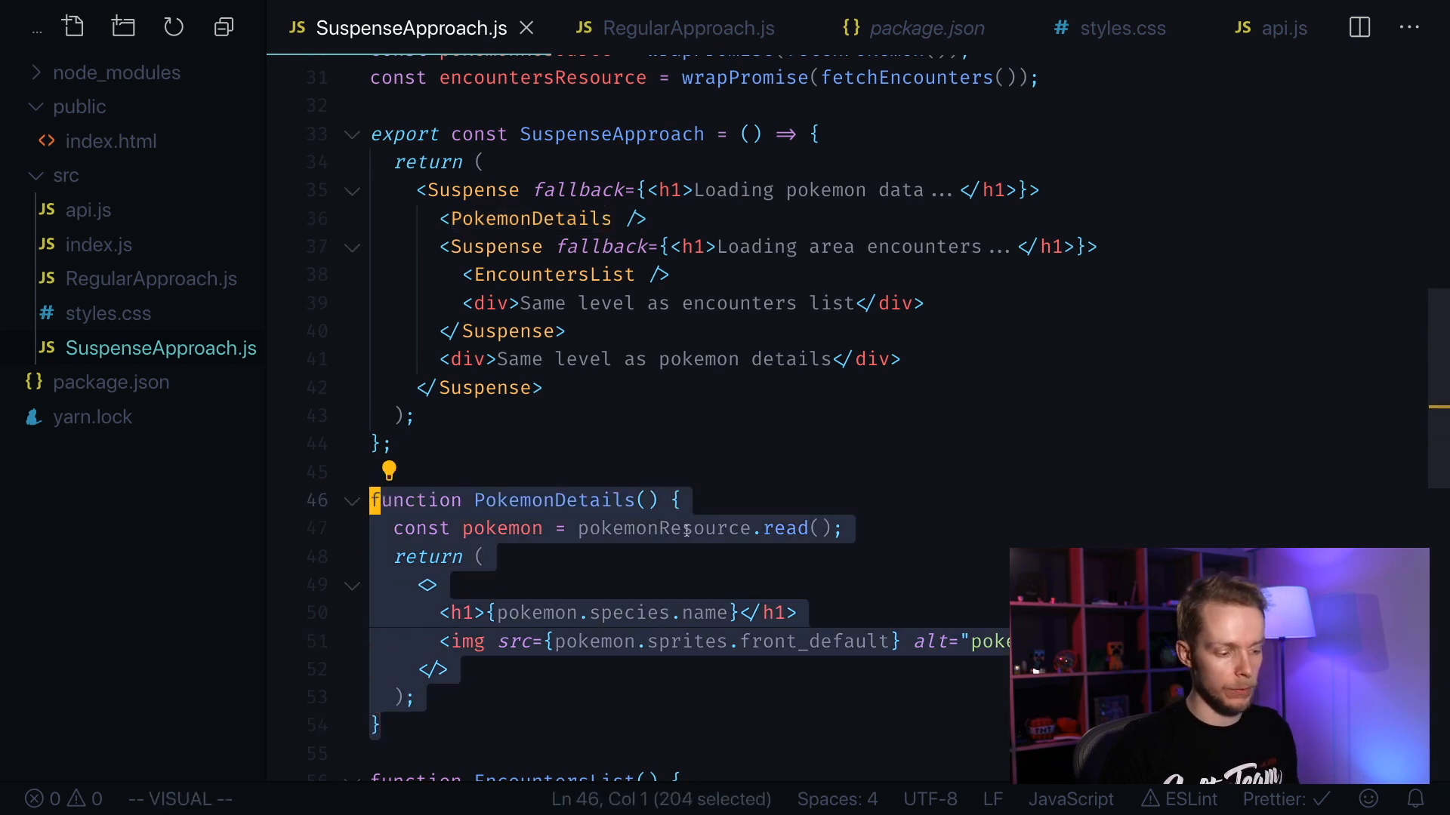
double_click(662, 528)
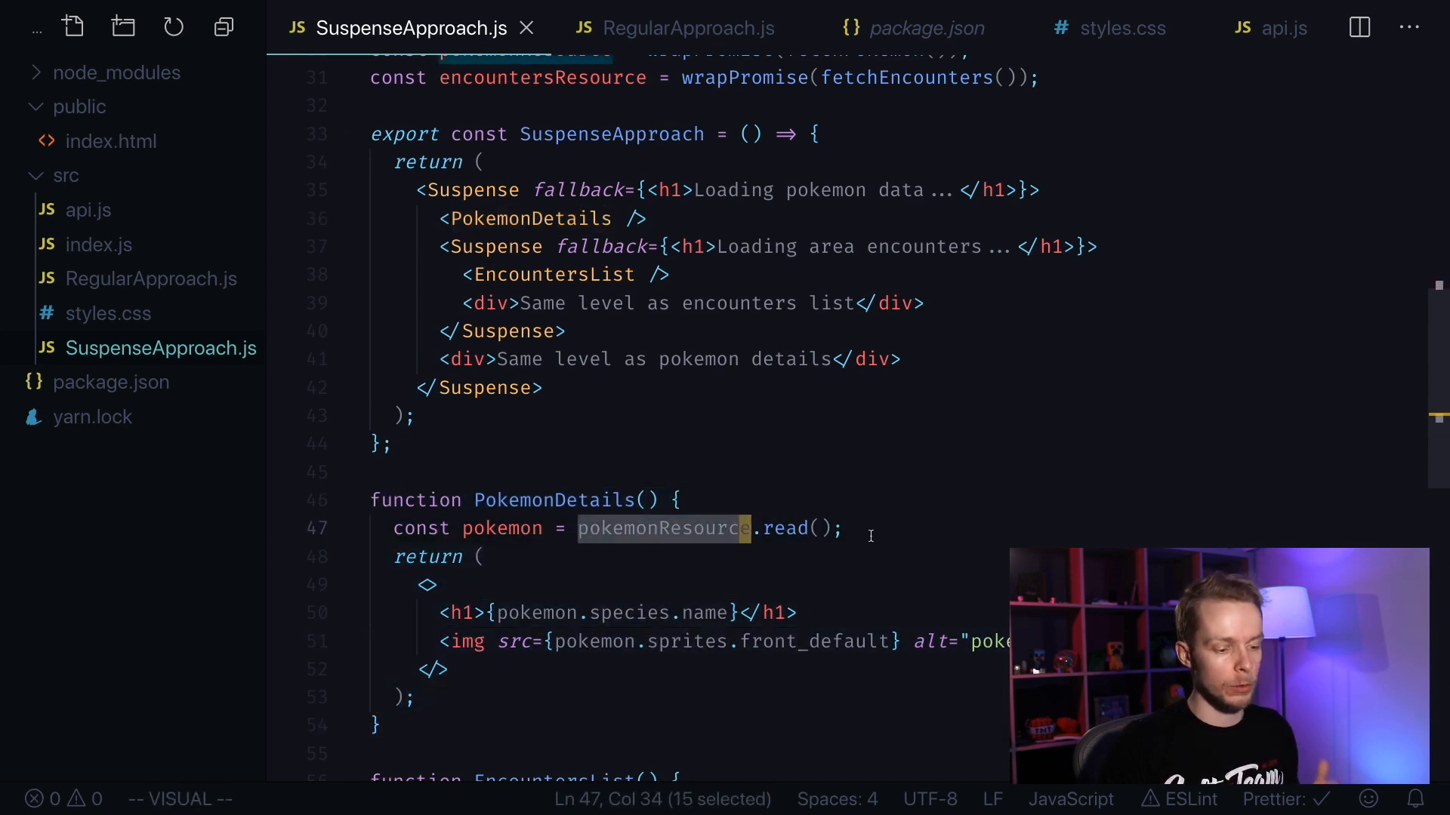
double_click(783, 527)
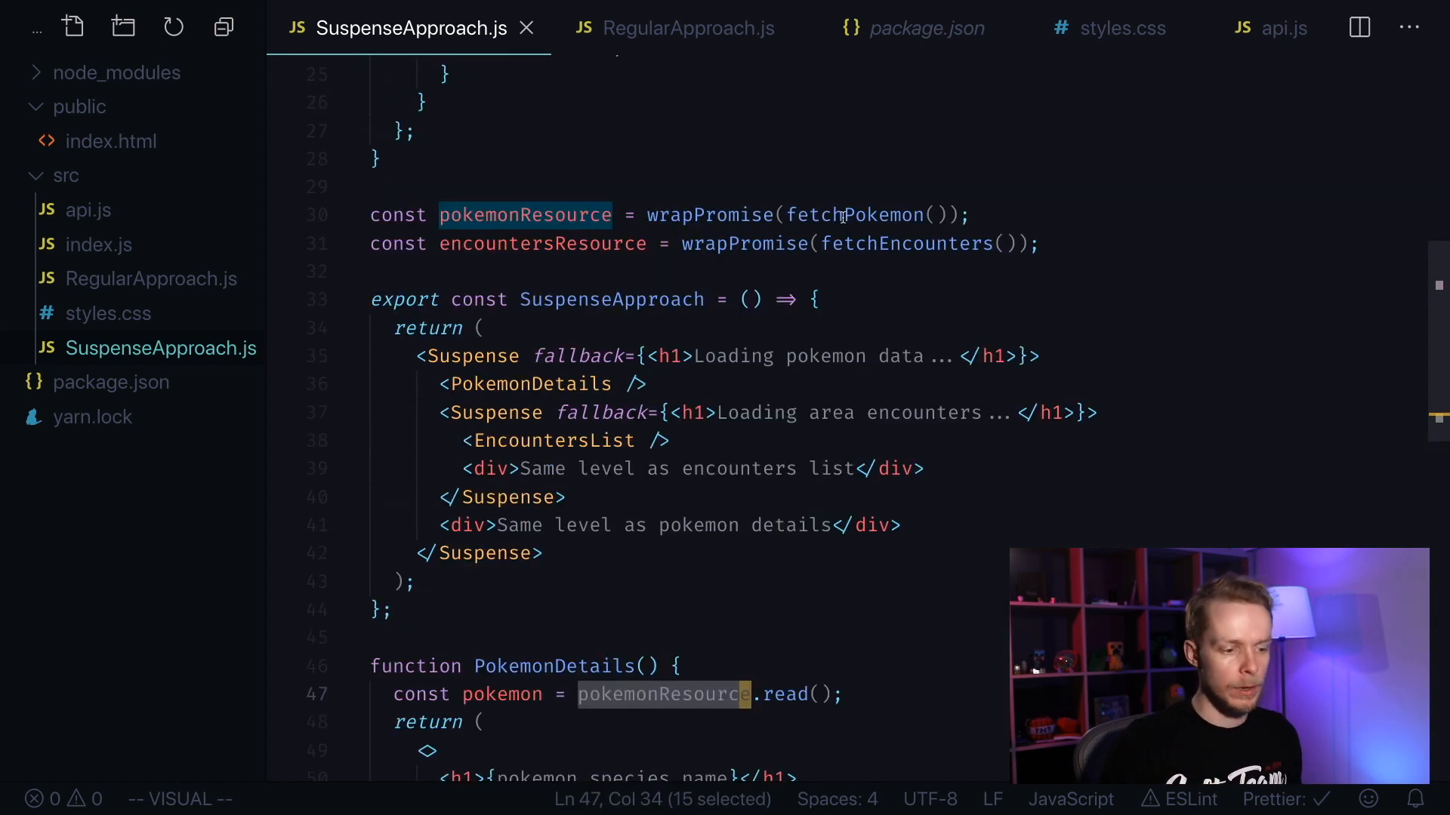
mouse_move(852, 215)
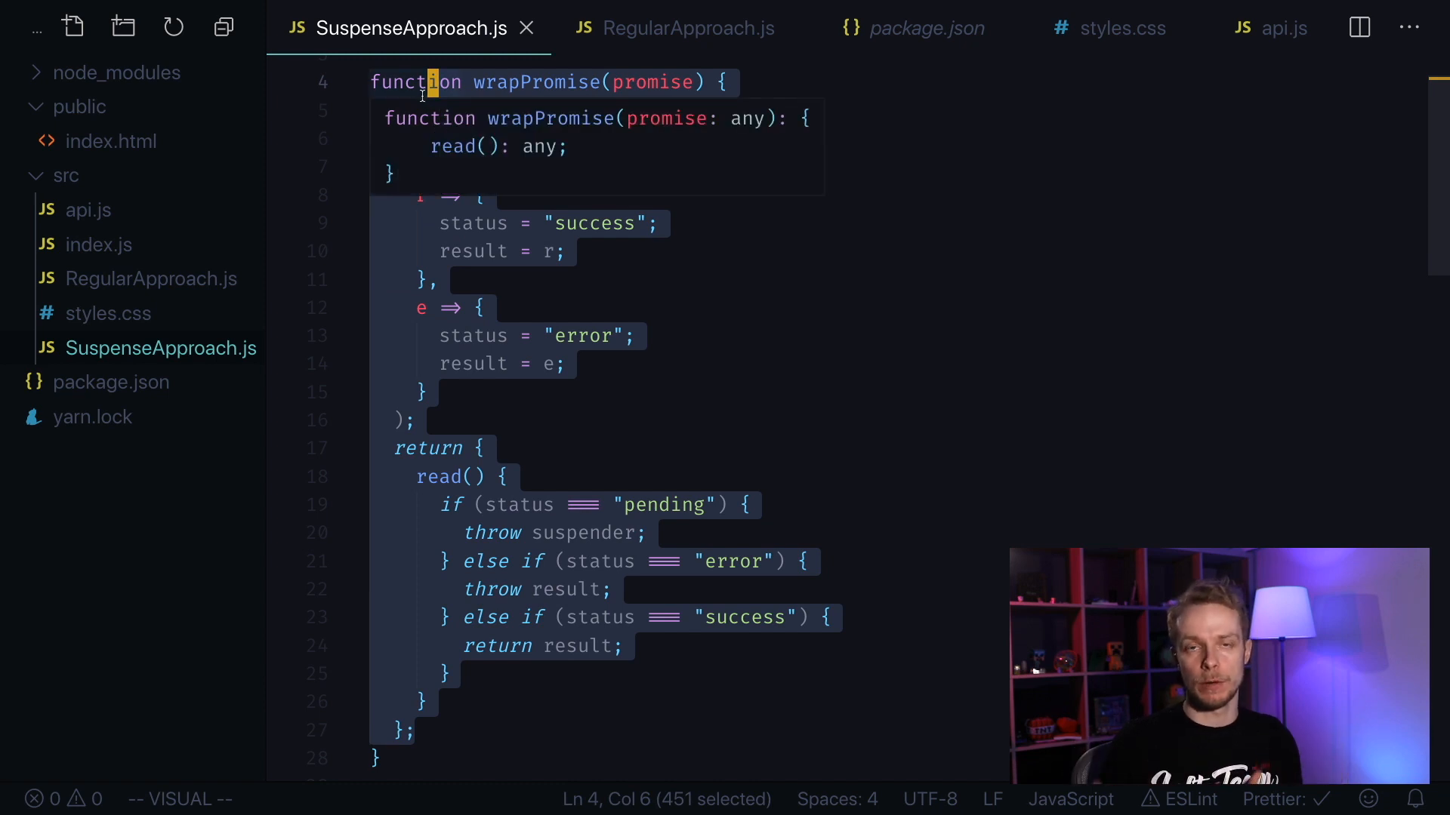
scroll("down", 3)
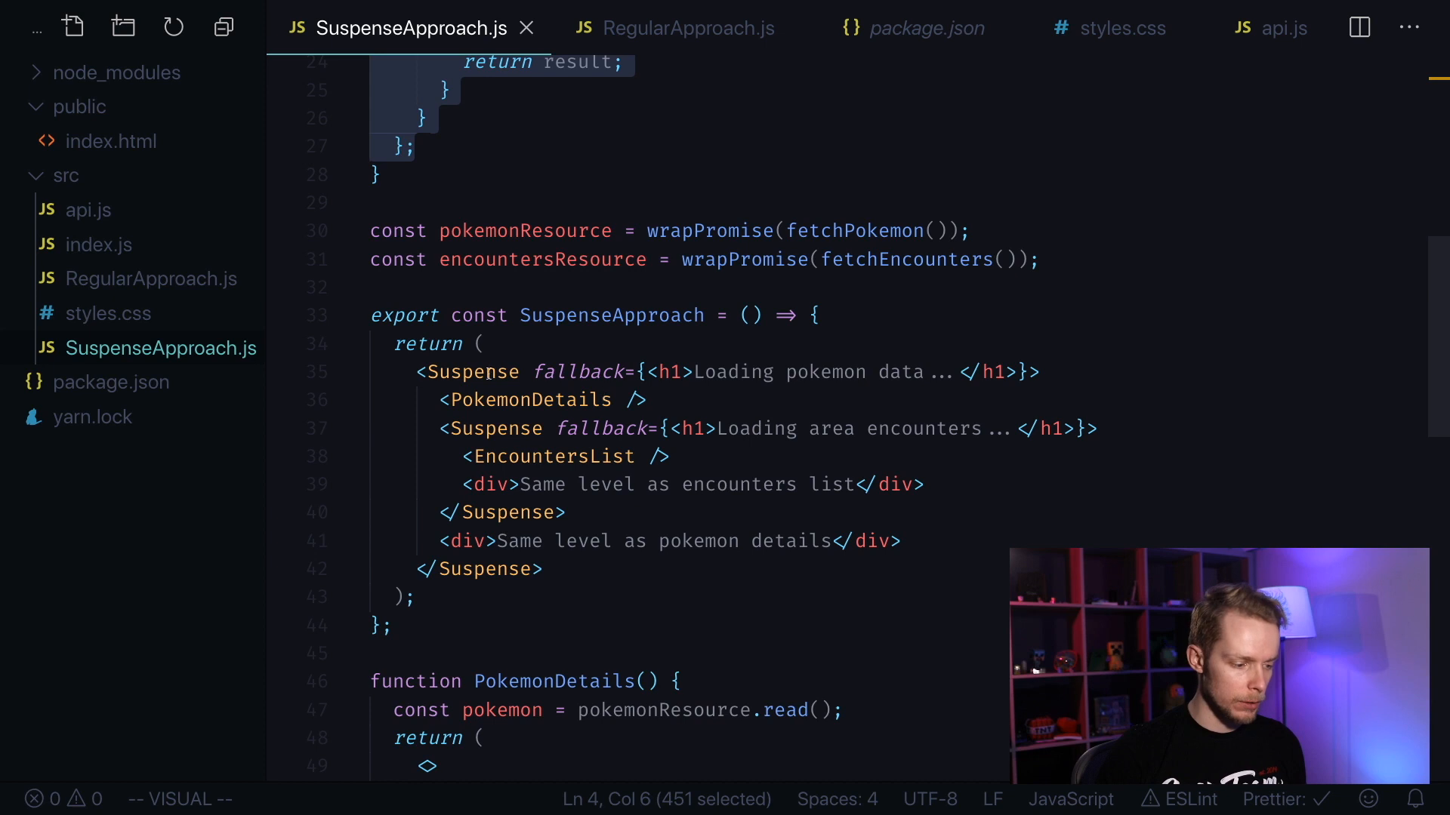
double_click(527, 399)
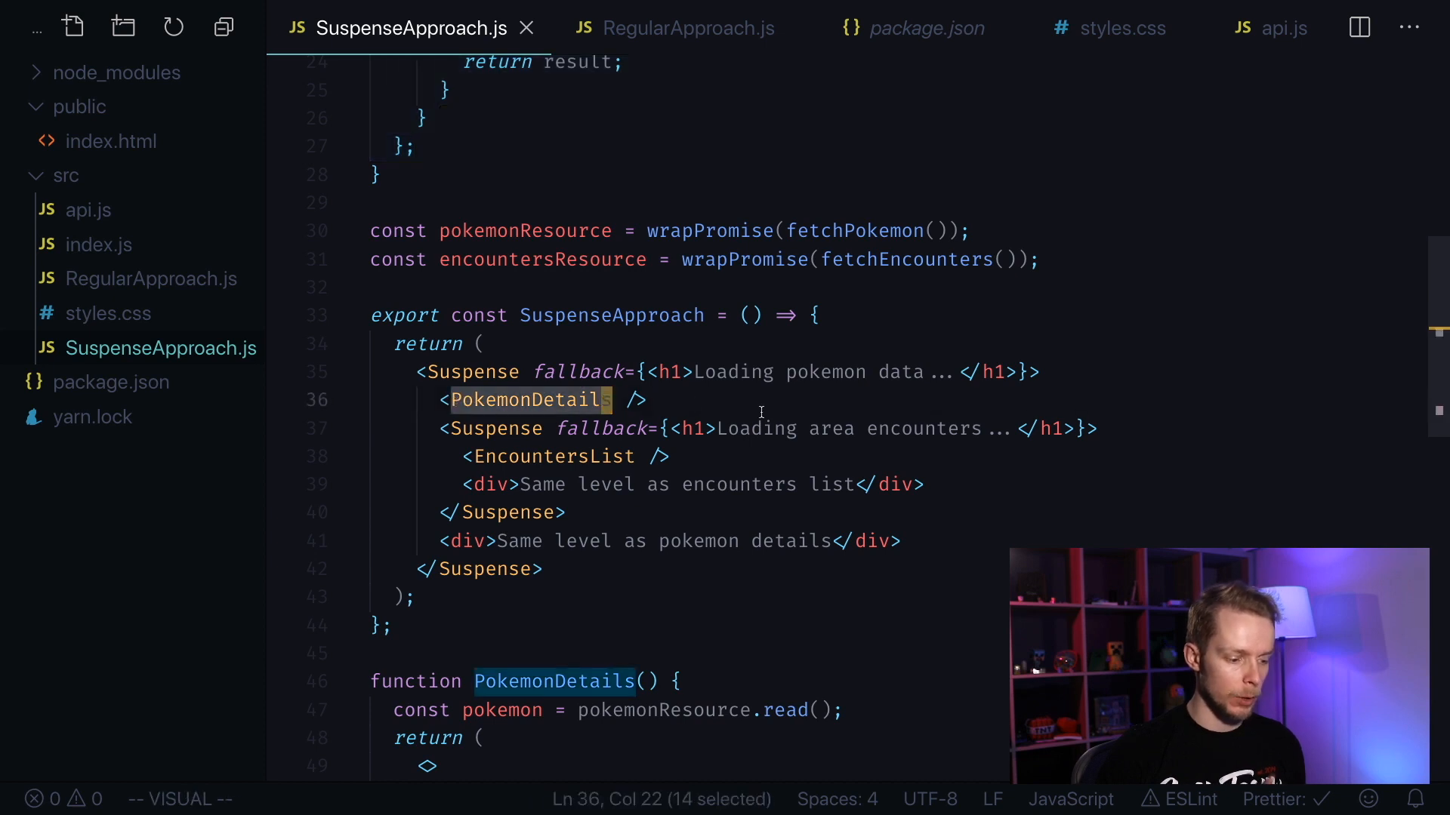
scroll("down", 3)
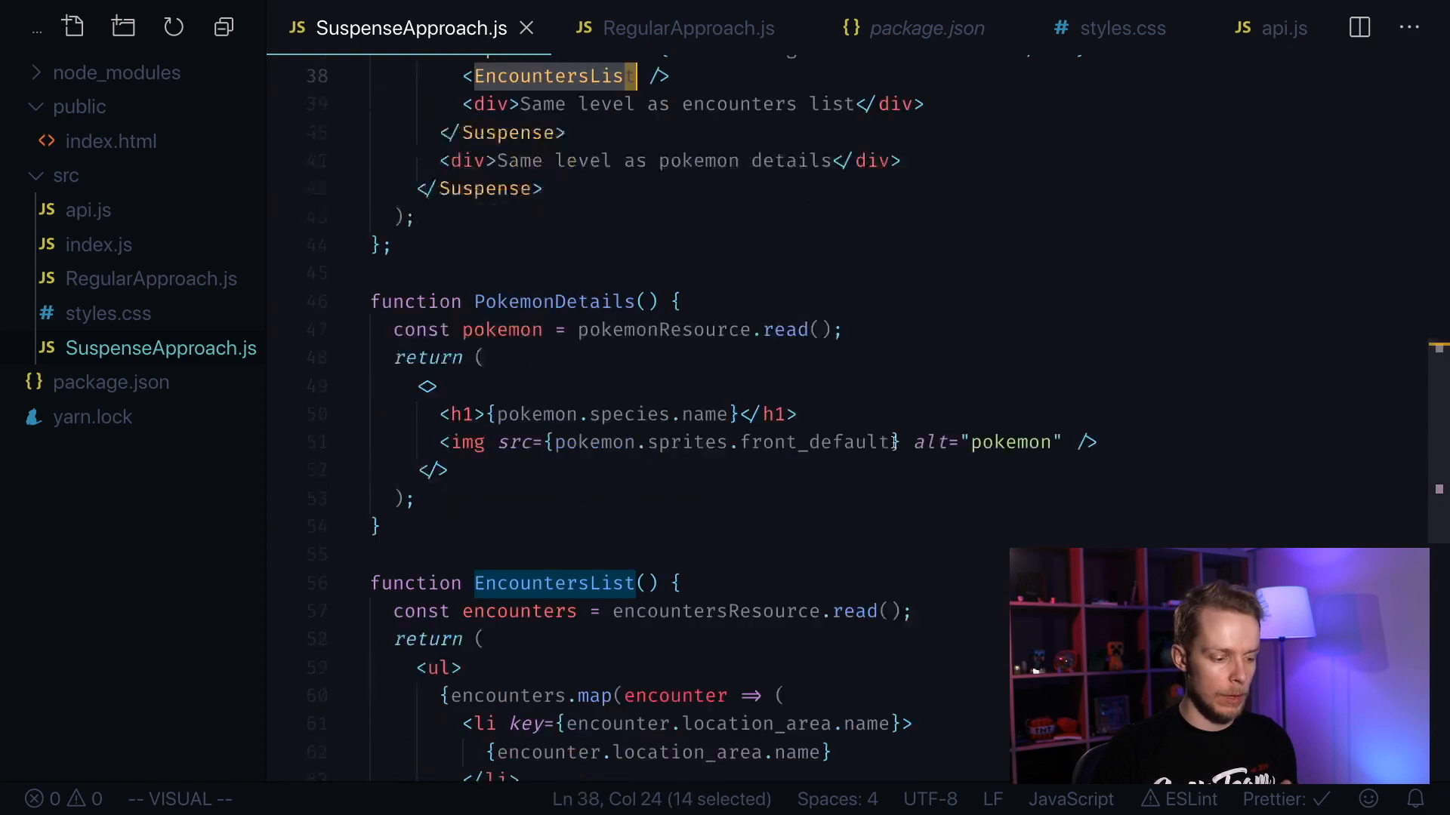
scroll("down", 3)
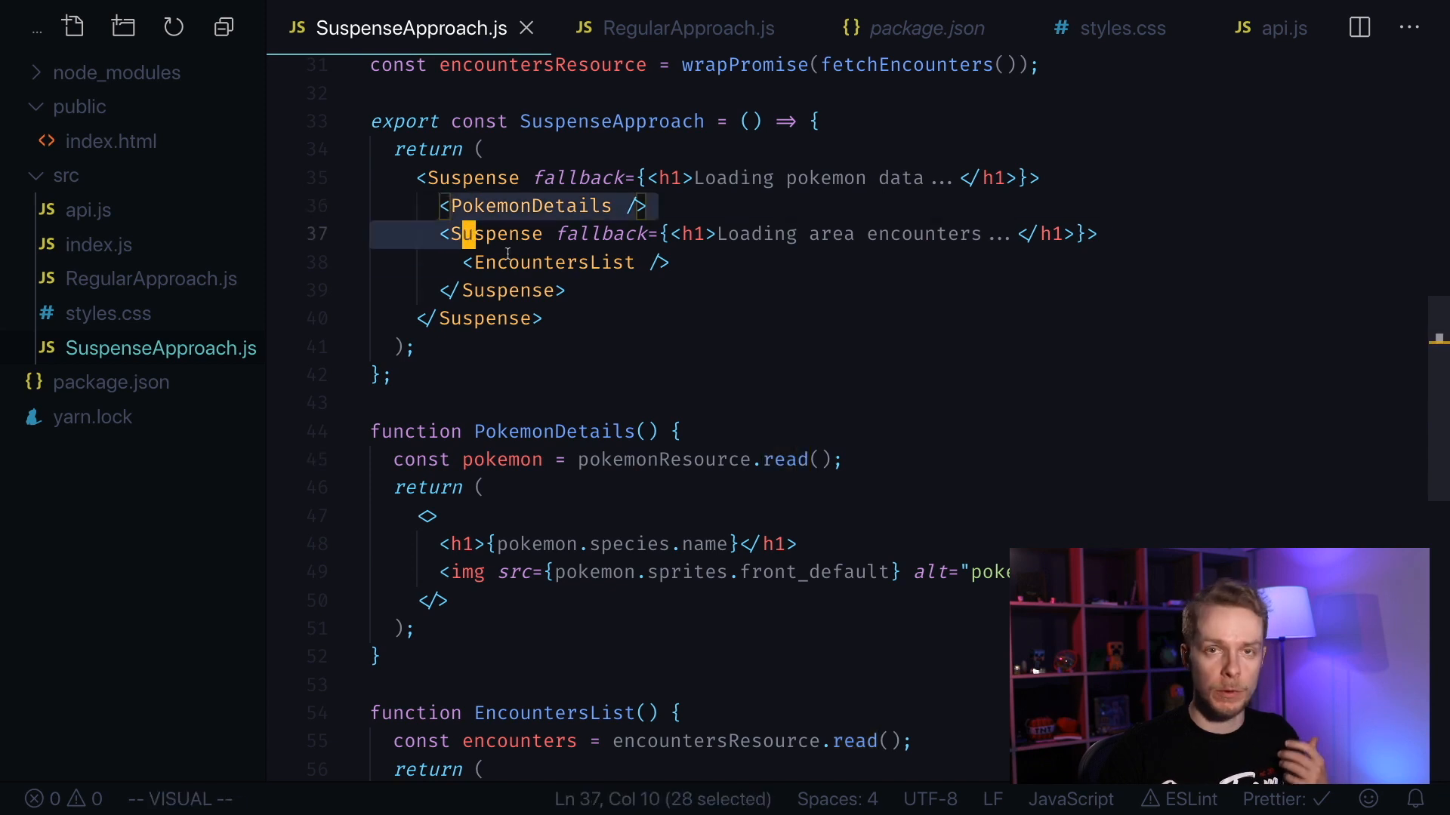
Step: Extend the selection over the nested Suspense block wrapping EncountersList
left_click(544, 318)
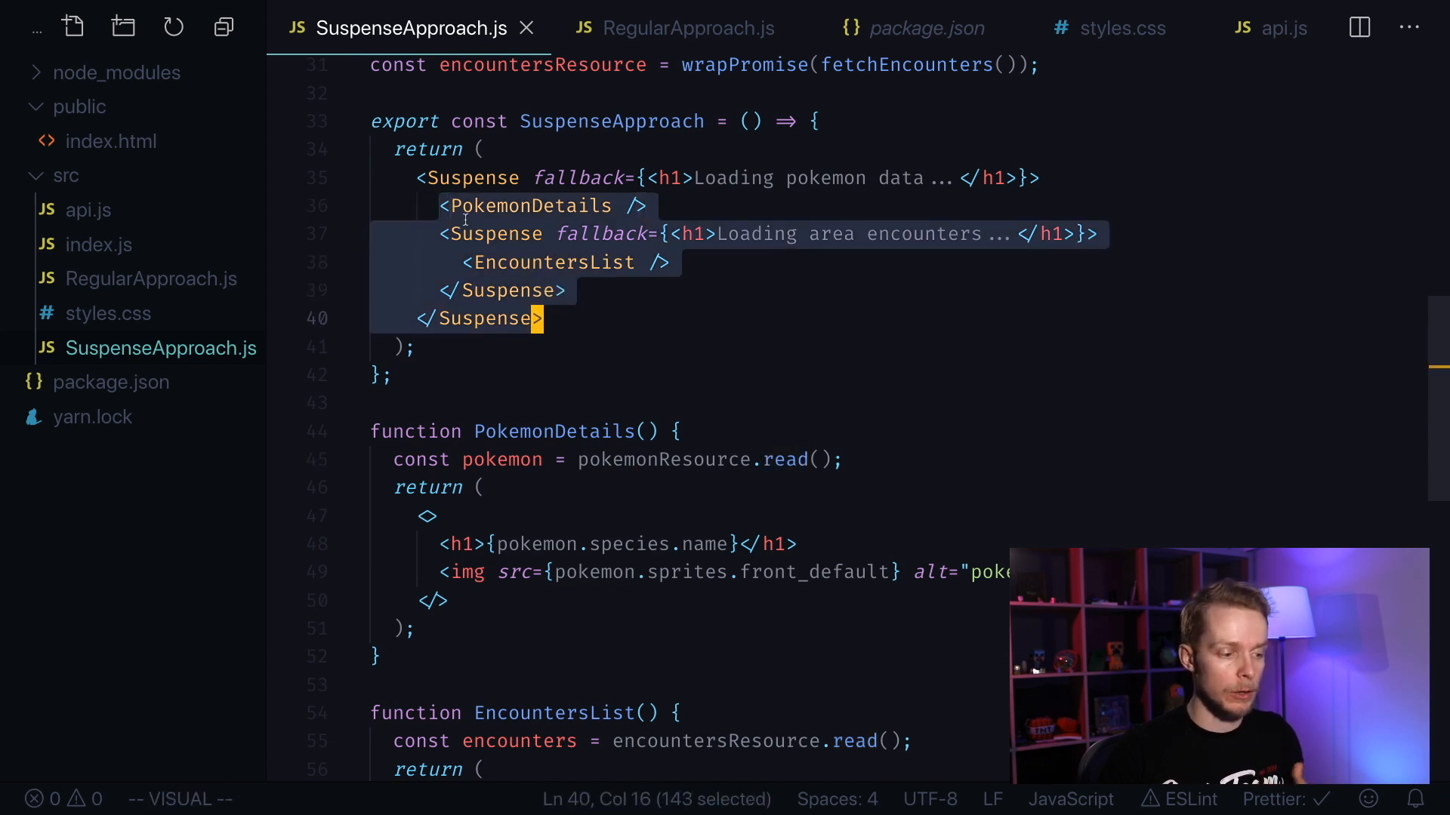